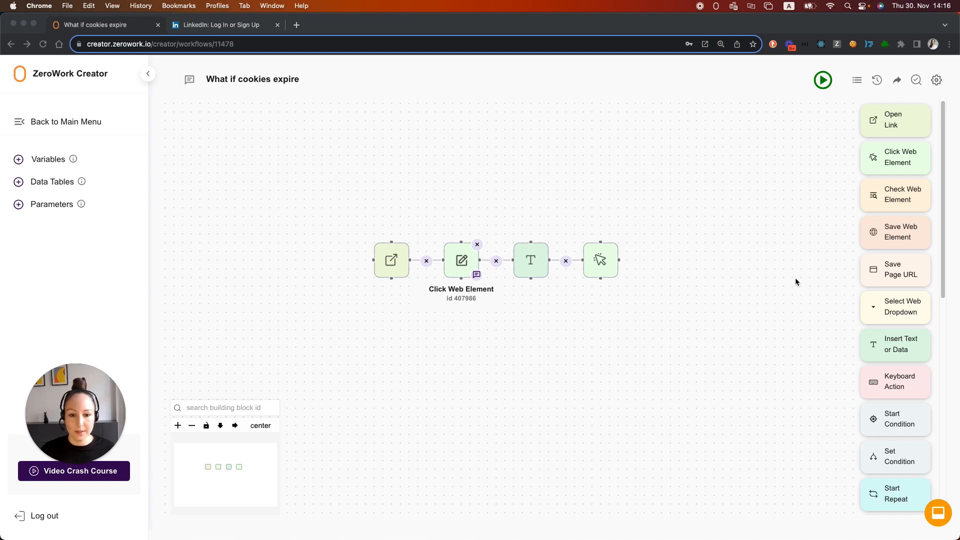
mouse_move(472, 343)
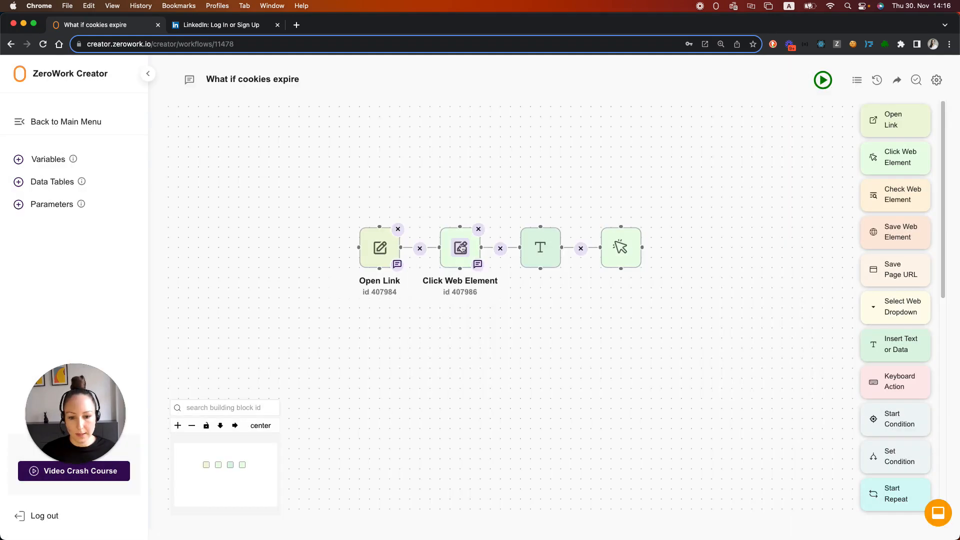
Review the final posting click step's settings and the TaskBot's cookie settings without changes.
left_click(460, 248)
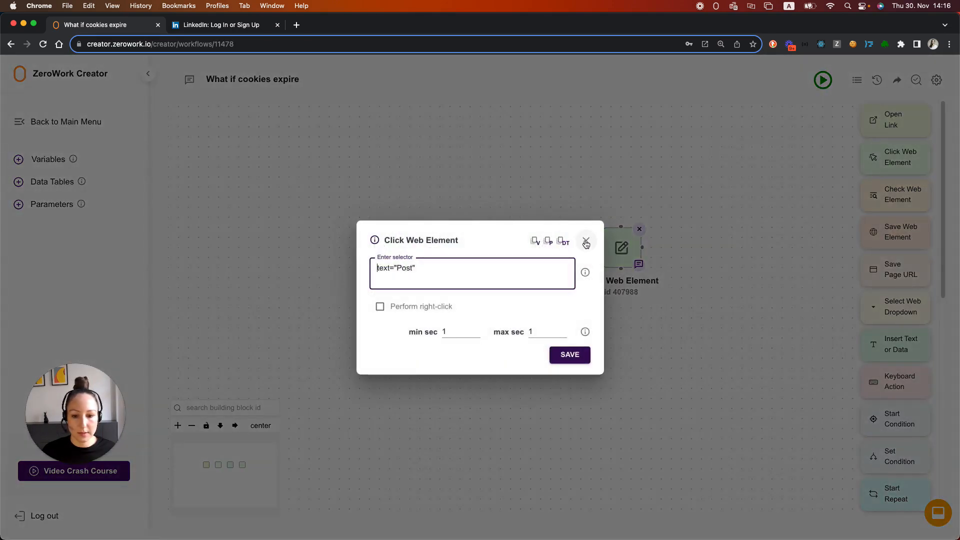
left_click(585, 240)
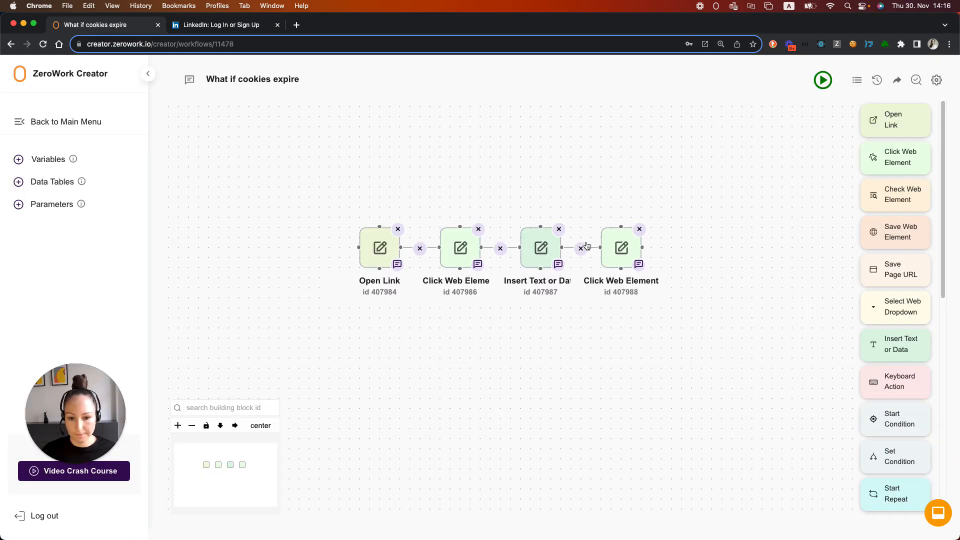
left_click(758, 295)
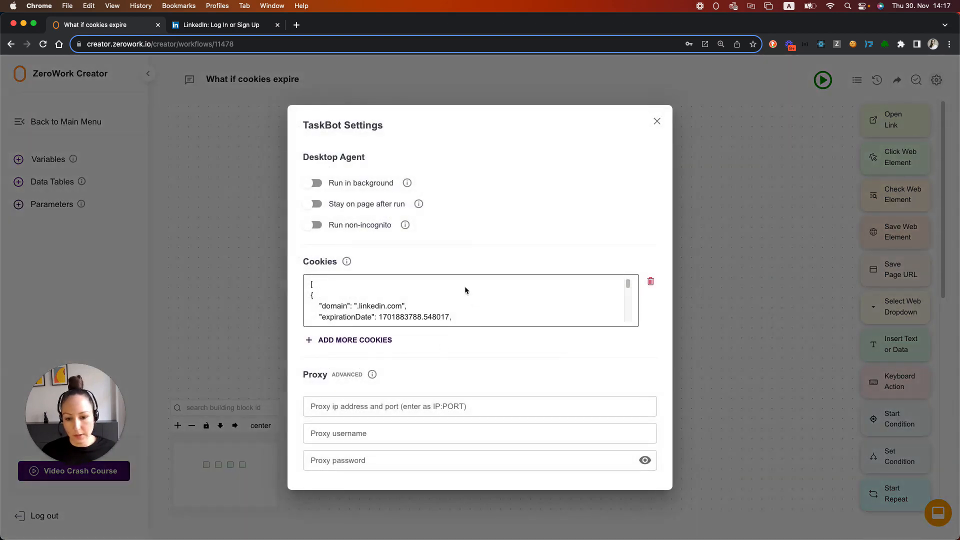
left_click(656, 121)
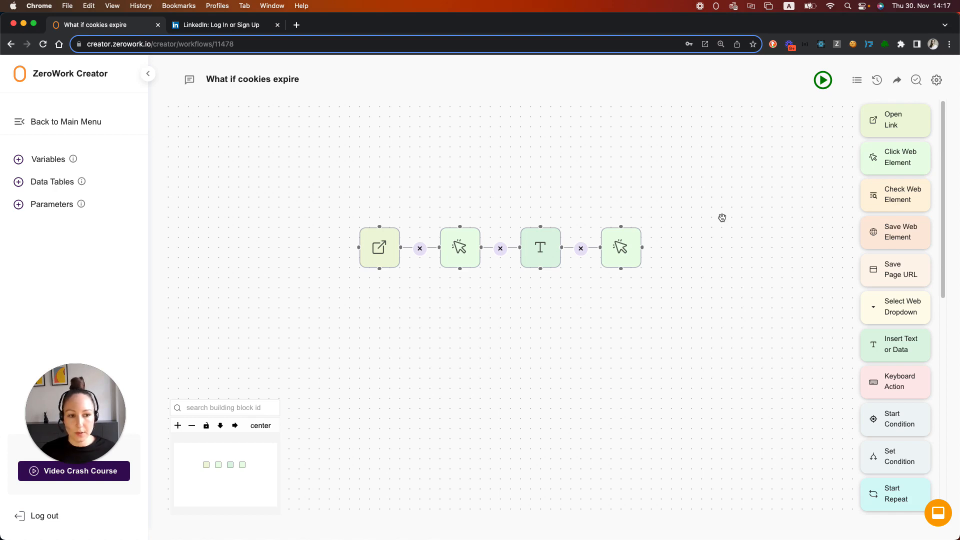
View the logged-out LinkedIn page, then run the TaskBot and dismiss its failure report.
left_click(221, 25)
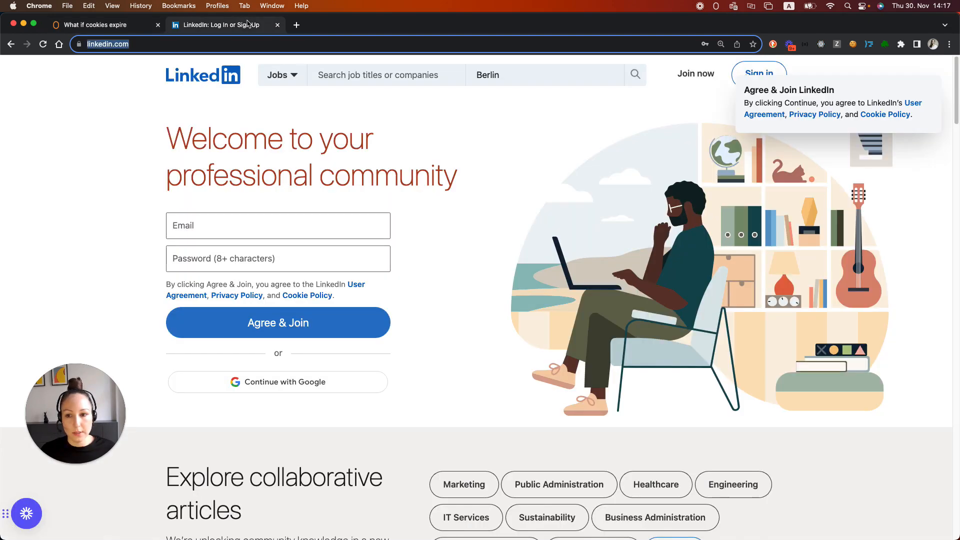
mouse_move(517, 90)
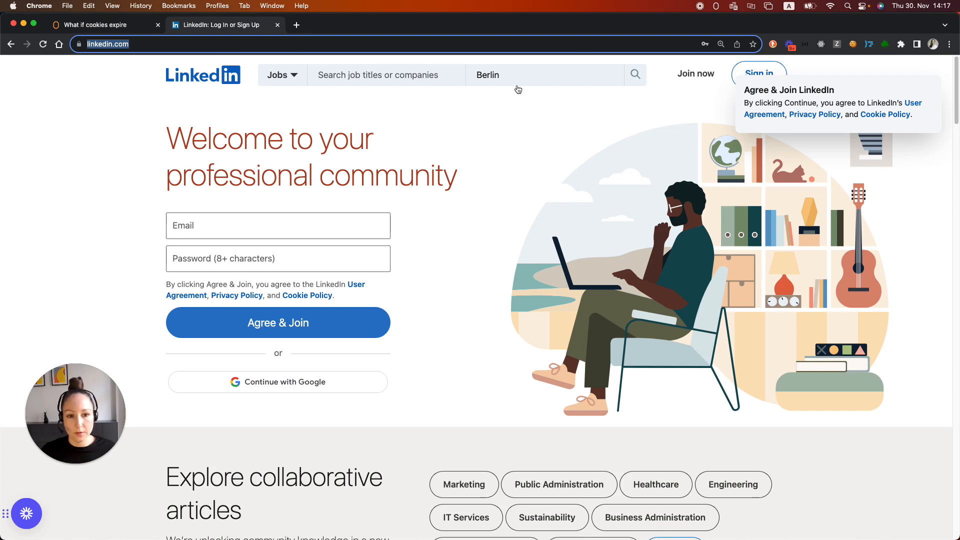
left_click(98, 24)
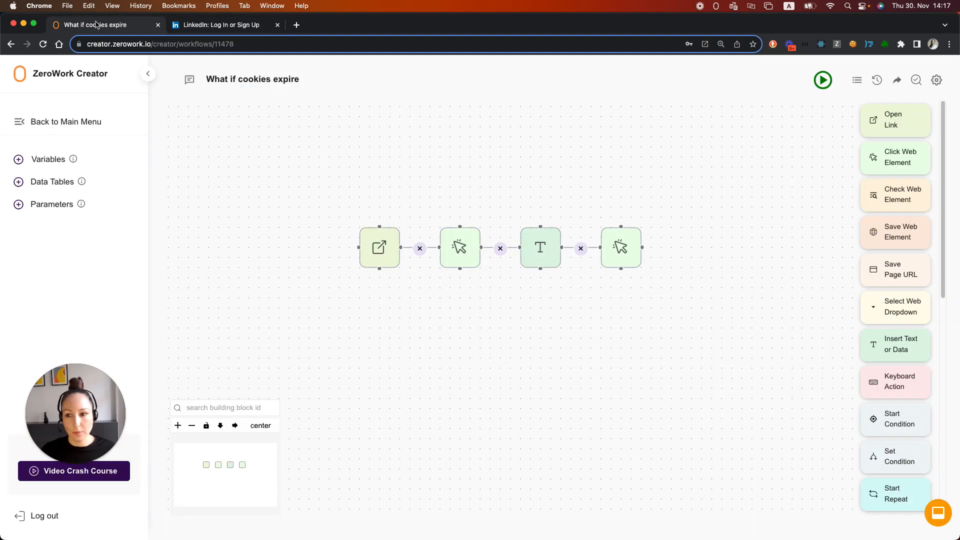
mouse_move(823, 79)
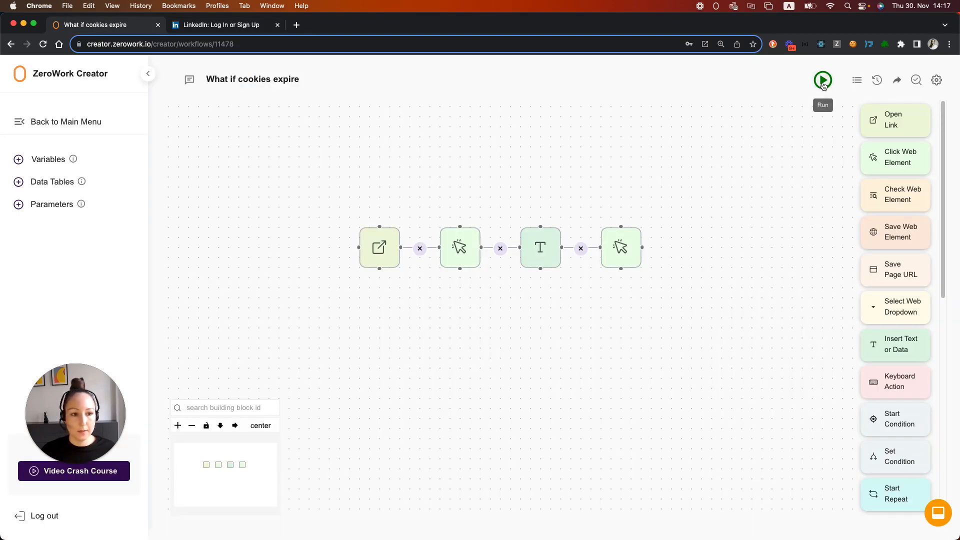
left_click(822, 80)
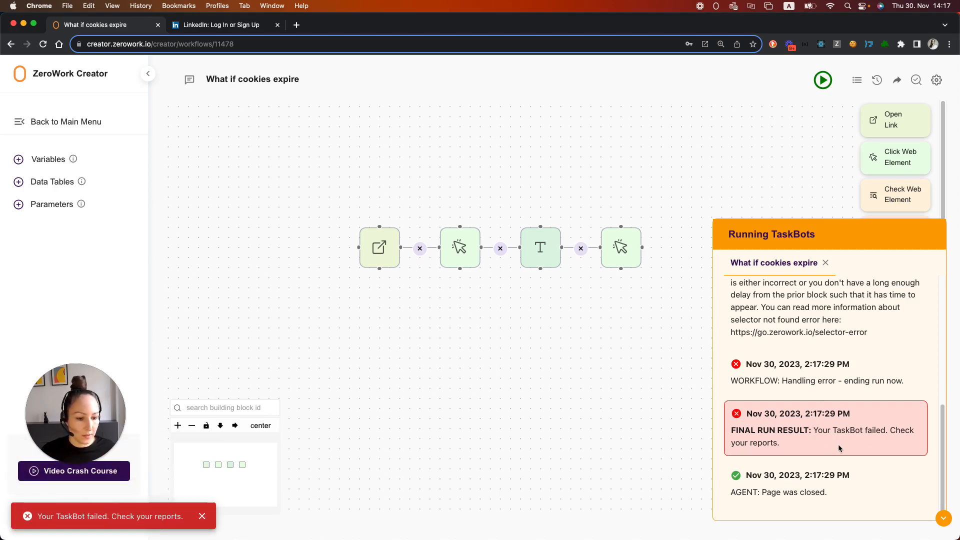
left_click(202, 516)
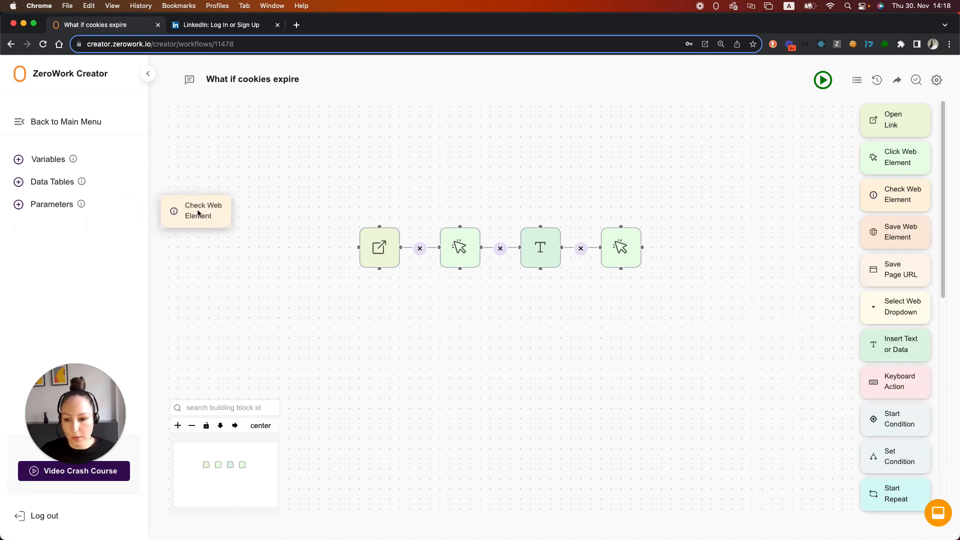
Add a Check Web Element block with selector text="Agree & Join" and save it.
left_click(196, 210)
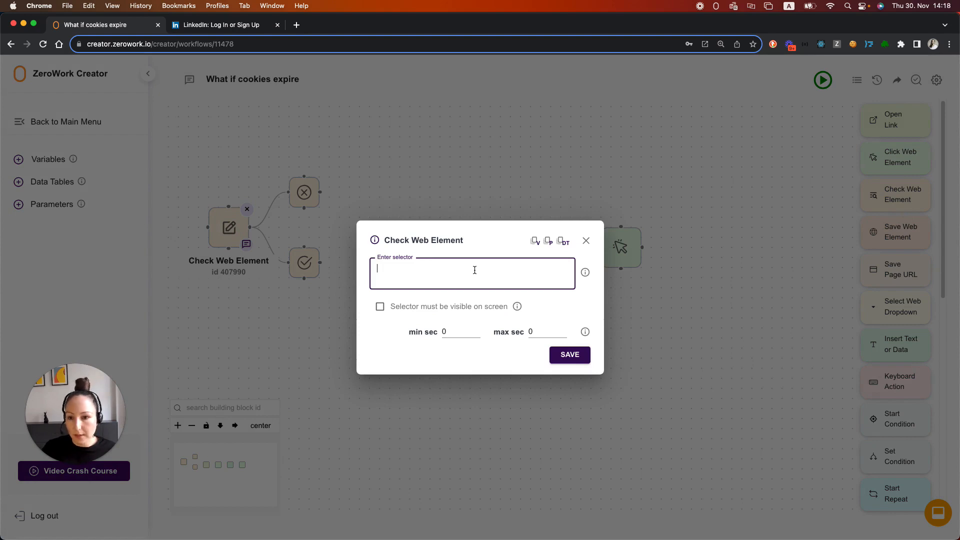
left_click(224, 24)
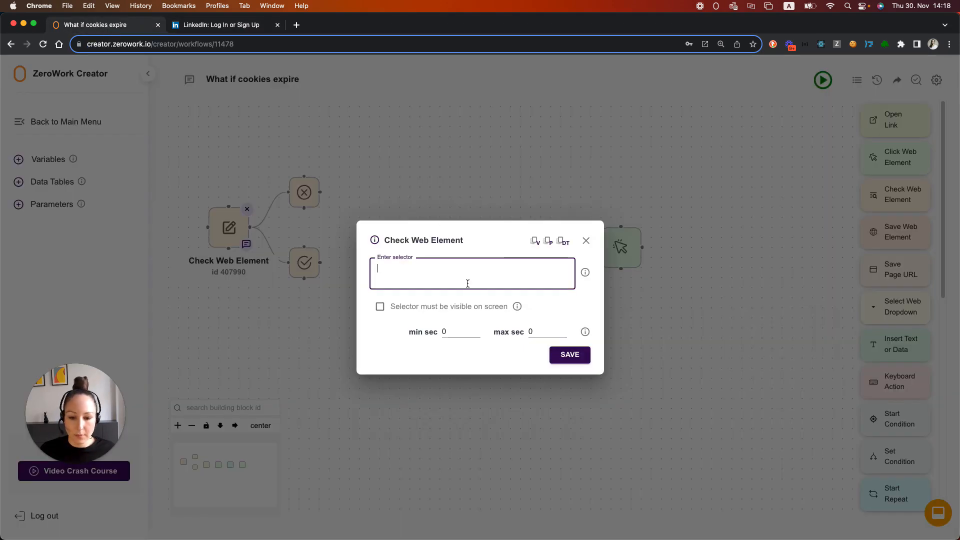
type("text=\"Agree")
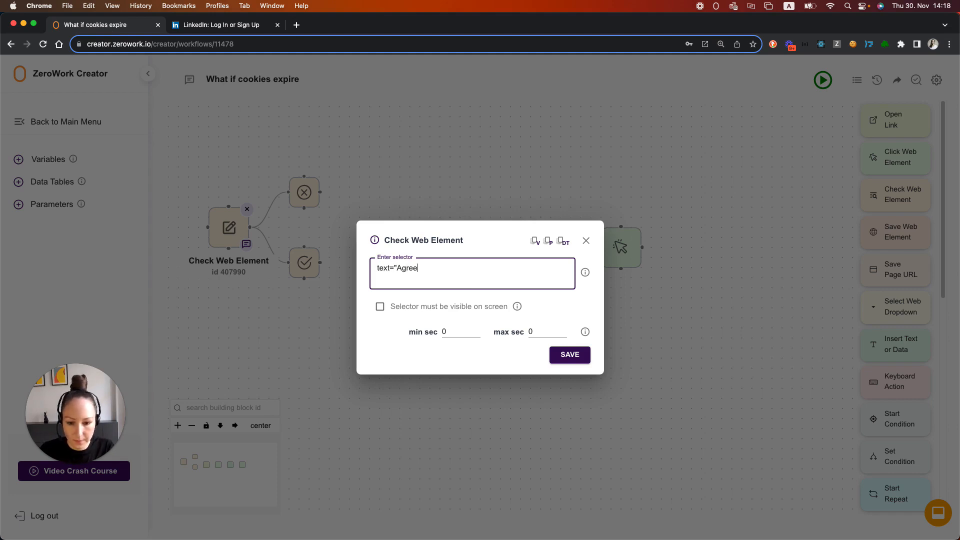
type("& Join\"")
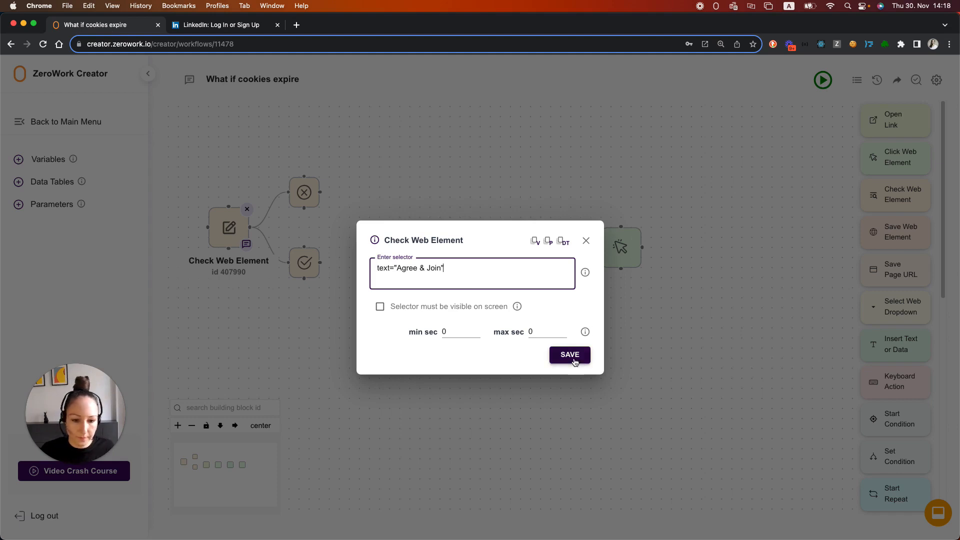
left_click(569, 354)
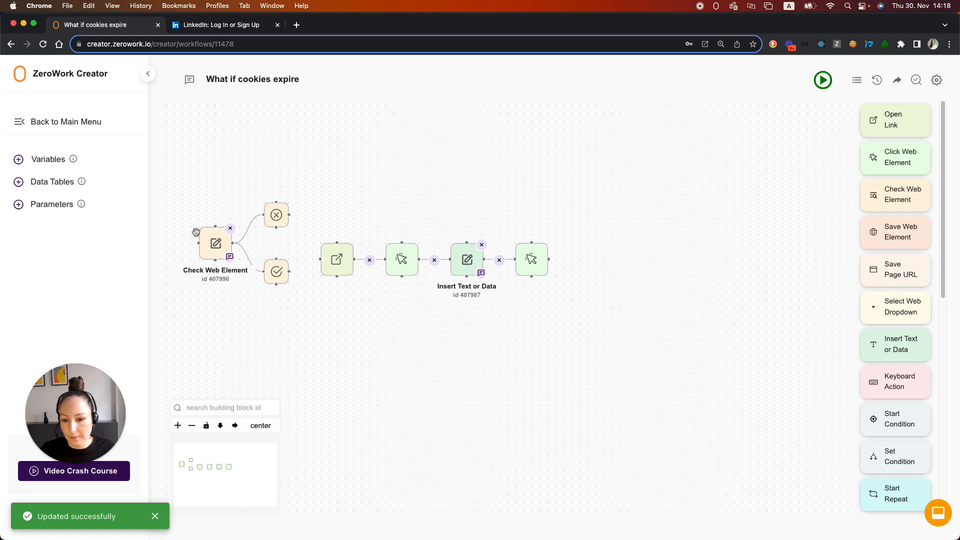
Drag the Agree & Join check and its branches between Open Link and Click Web Element.
left_click(214, 243)
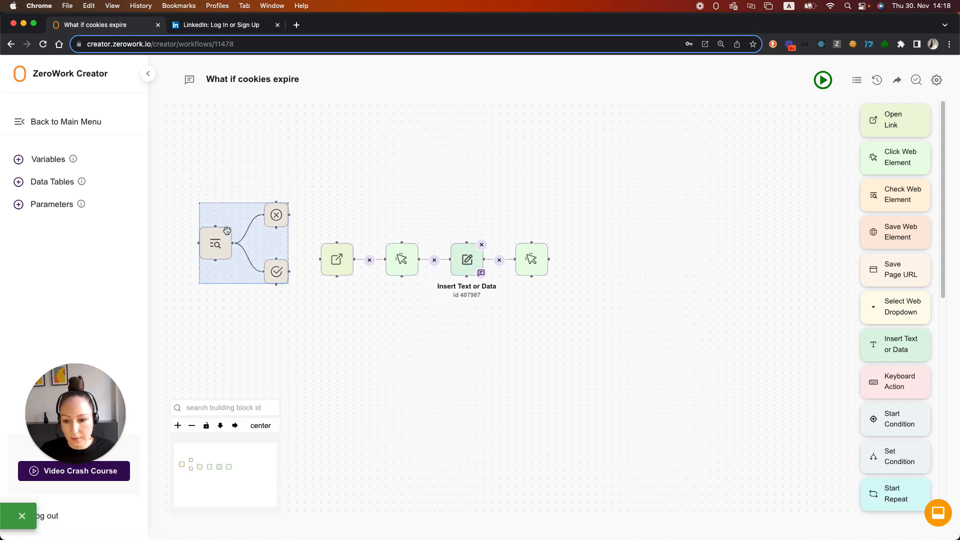
left_click_drag(215, 243, 305, 364)
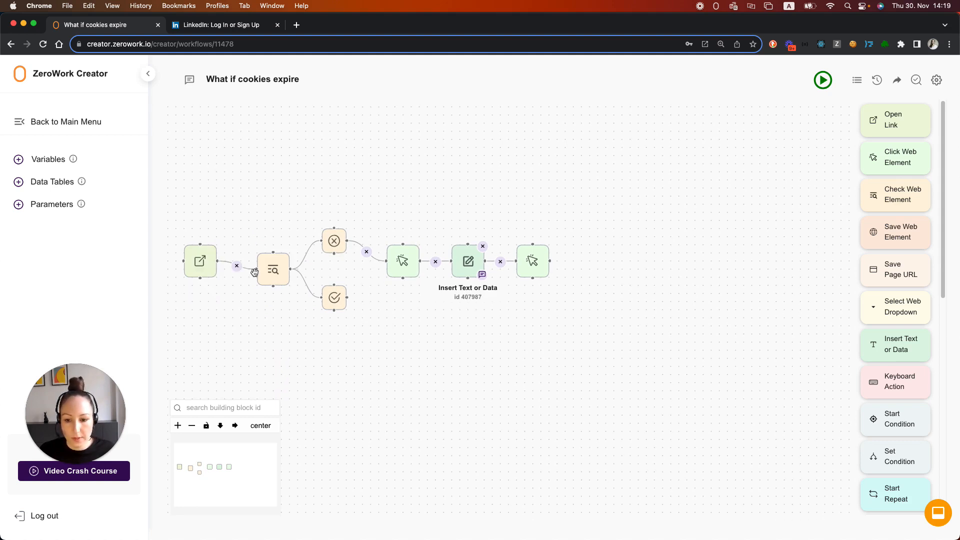
mouse_move(474, 323)
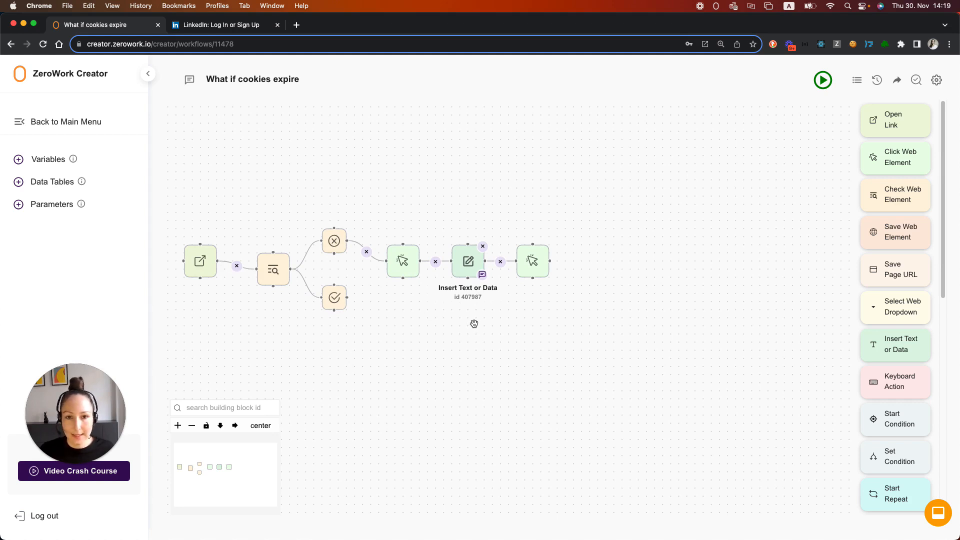
mouse_move(334, 298)
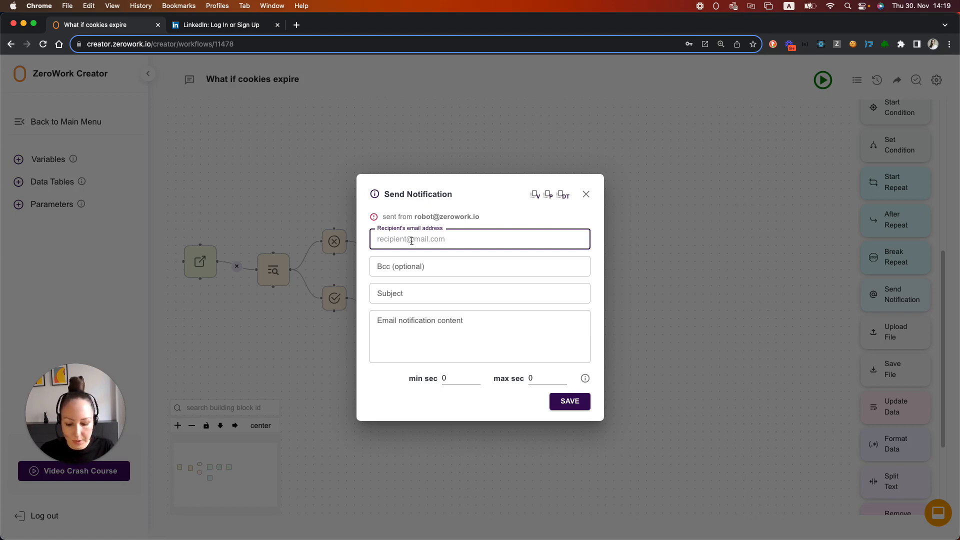
Save a notification with recipient 'test', subject 'Cookies Expire', content 'title of TaskBot'.
type("test@example.com")
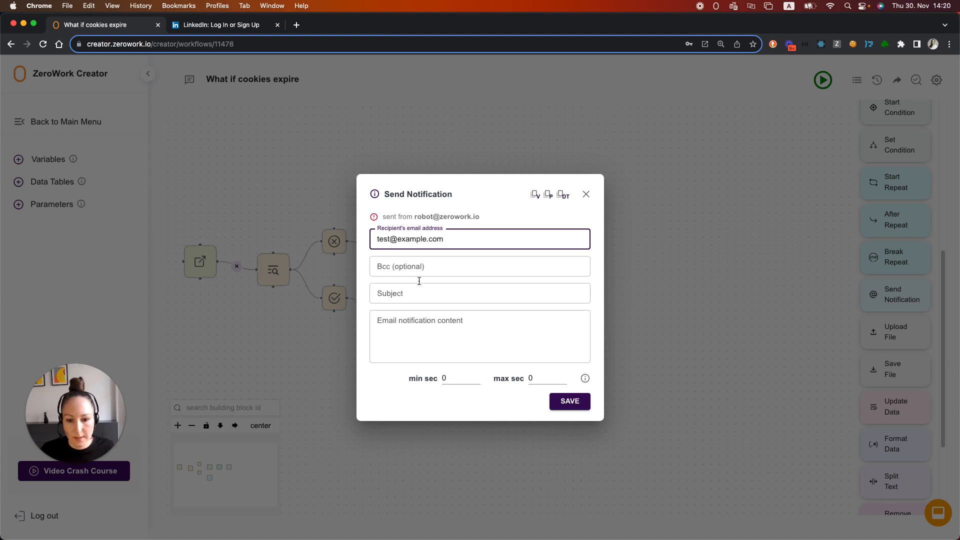
type("C")
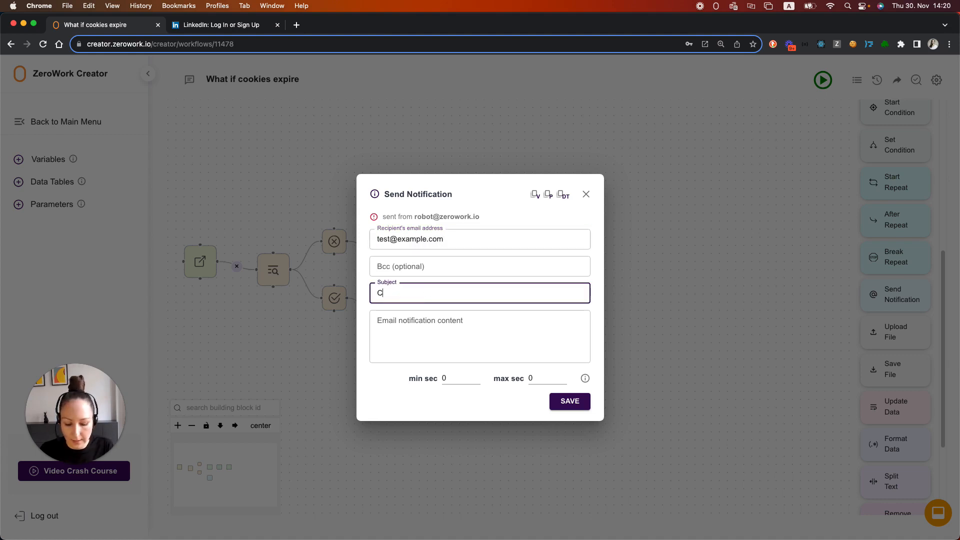
type("Cookies Expire")
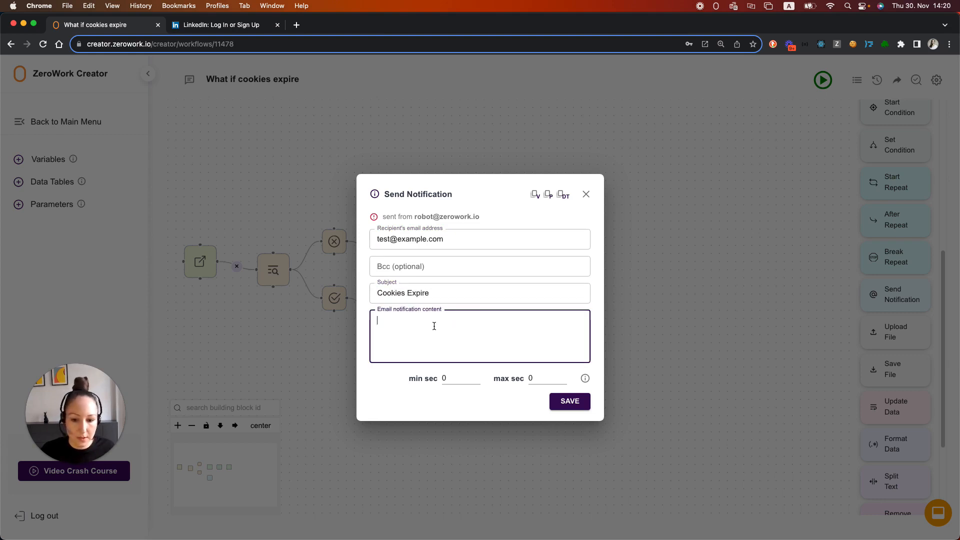
type("t")
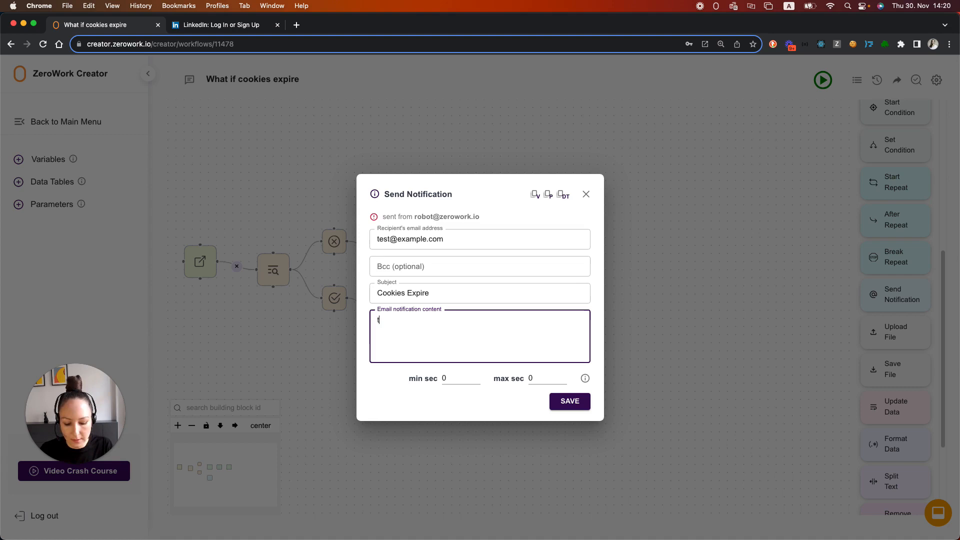
type("title of Tas")
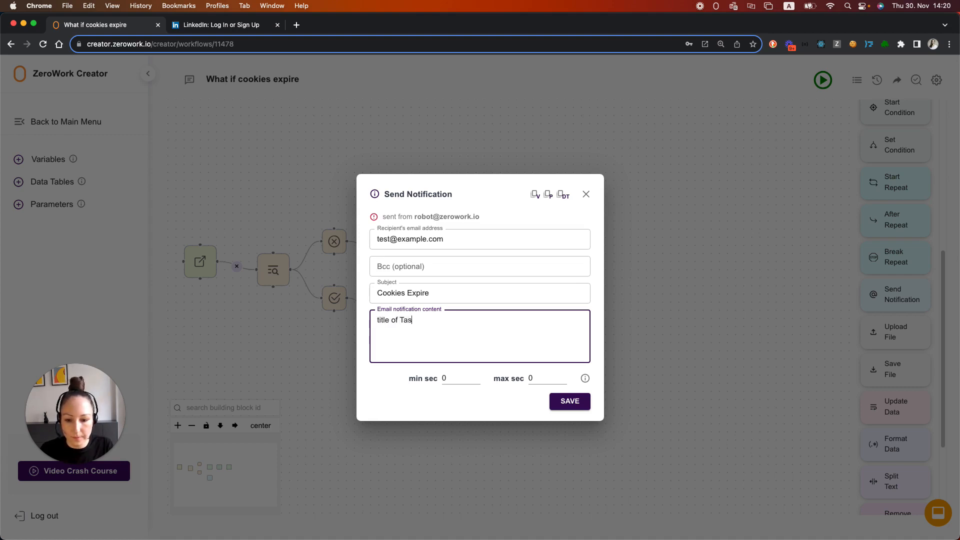
type("kBot")
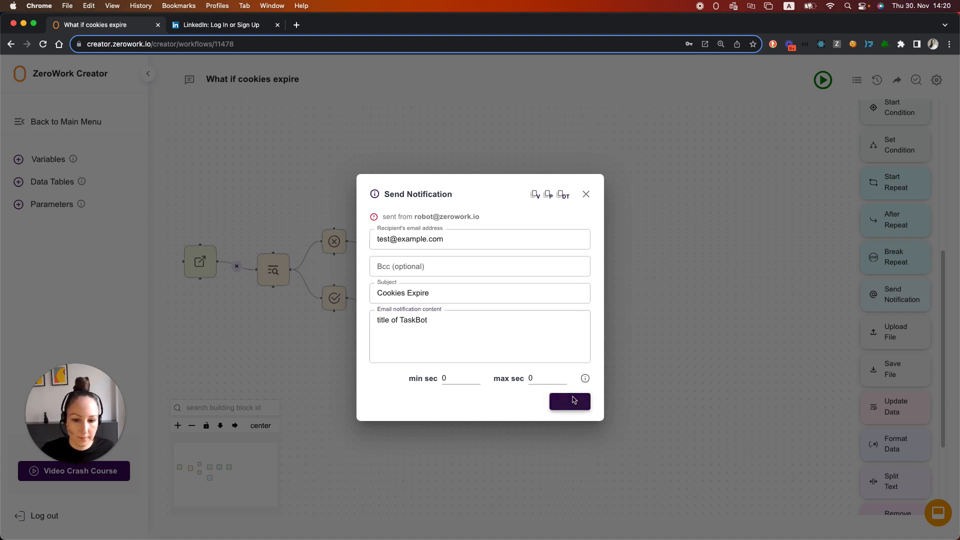
left_click(569, 401)
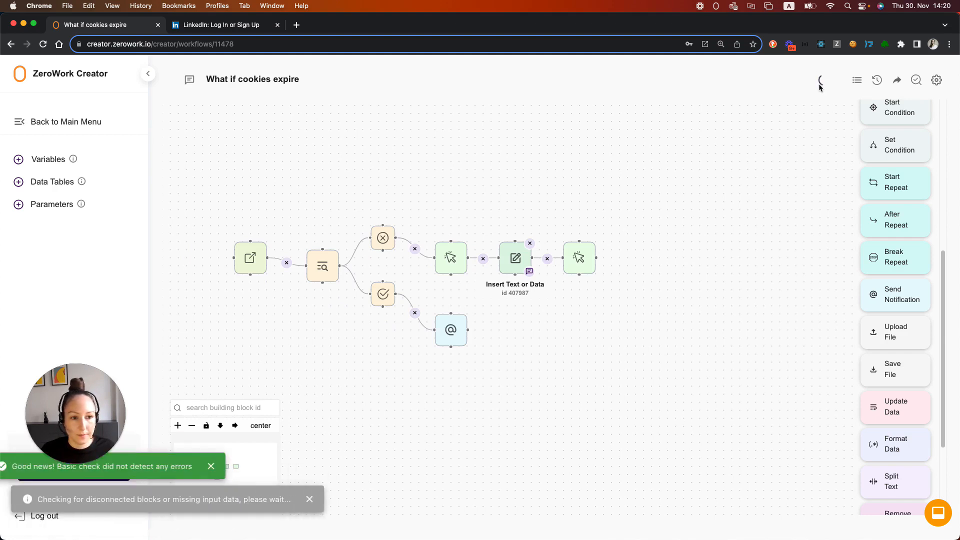
Rerun the TaskBot and inspect the Send Notification step in the successful run log.
left_click(822, 80)
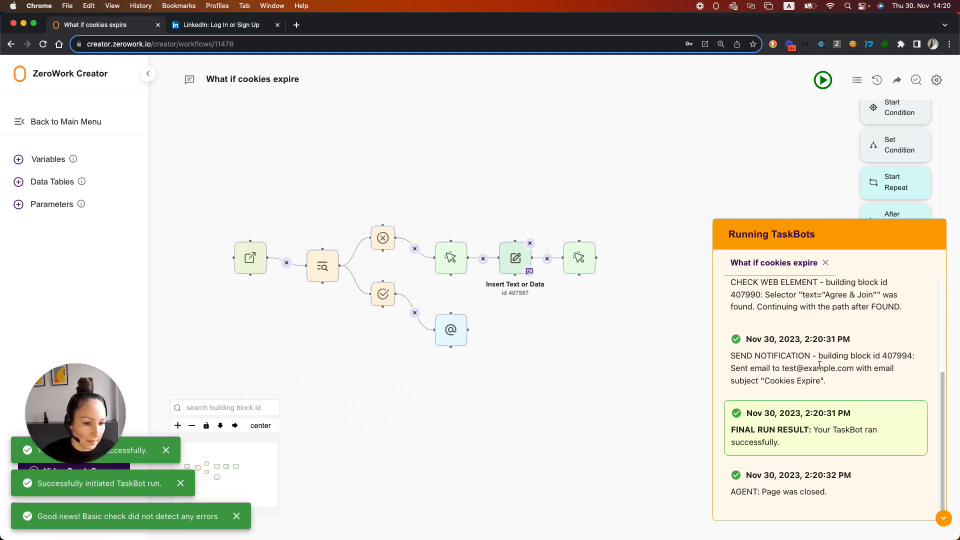
double_click(770, 355)
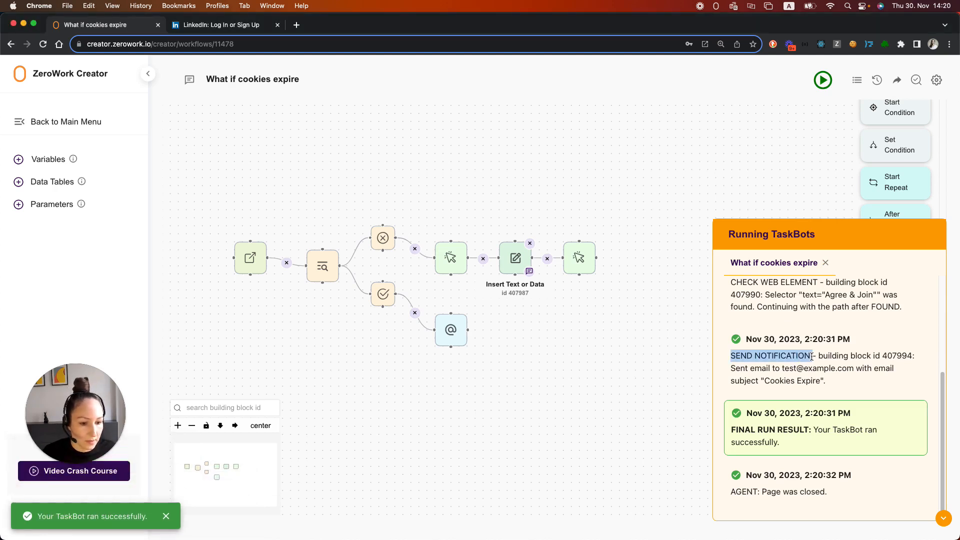